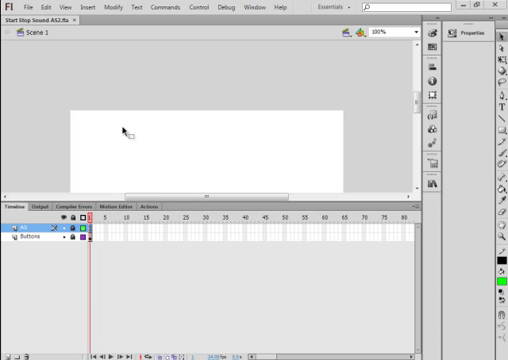
# Create a new blank Flash document from the File menu
pyautogui.click(24, 8)
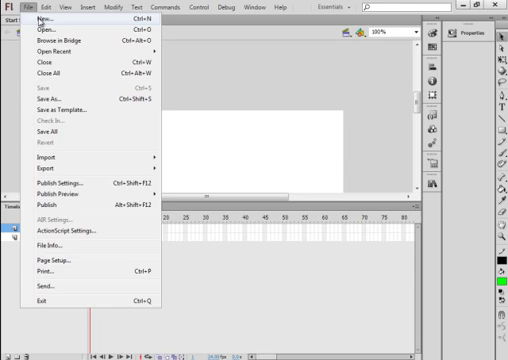
pyautogui.click(38, 20)
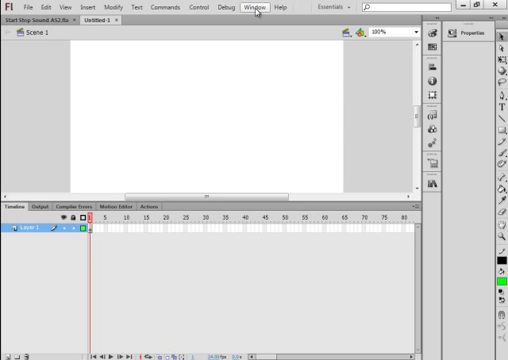
# Browse the Window menu toward the shared Sounds common library
pyautogui.click(252, 8)
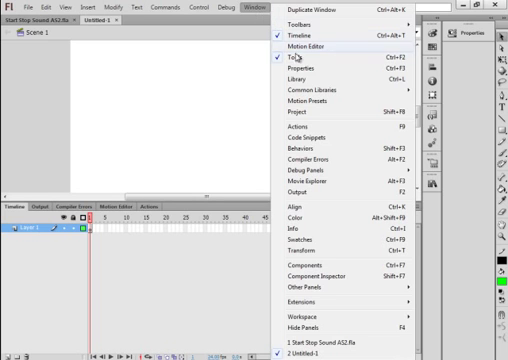
pyautogui.moveTo(306, 90)
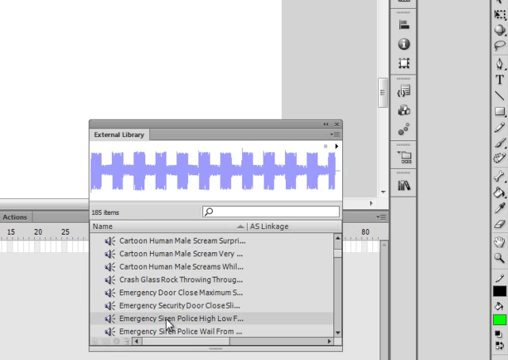
pyautogui.moveTo(170, 324)
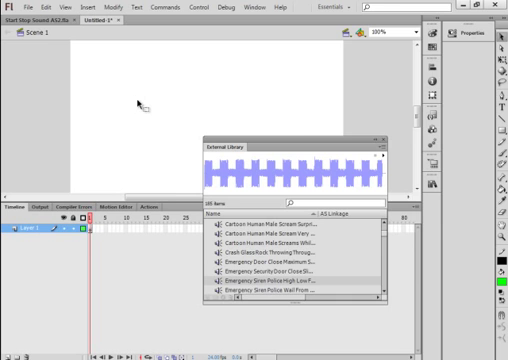
pyautogui.moveTo(356, 142)
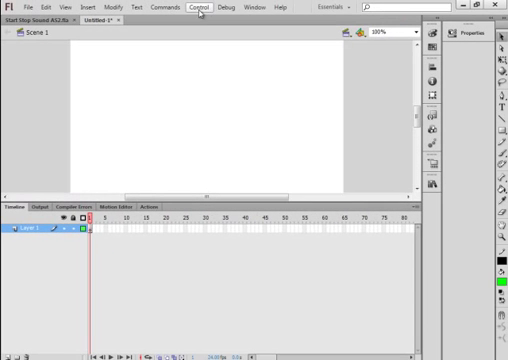
# Test the movie as a SWF via Control > Test Movie, then close the preview
pyautogui.click(200, 10)
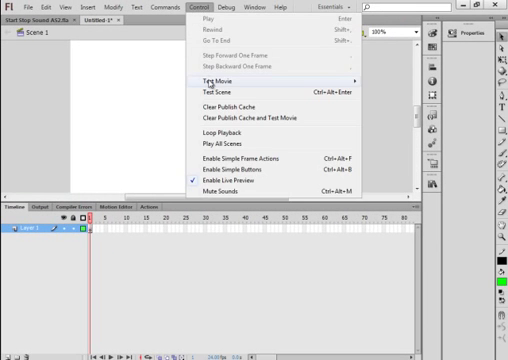
pyautogui.click(220, 76)
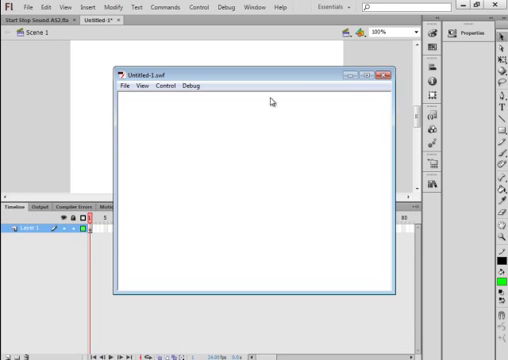
pyautogui.click(388, 72)
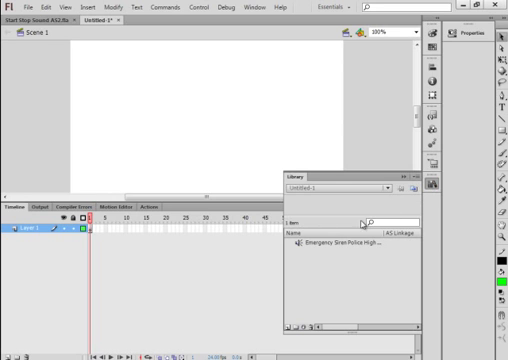
# Enable Export for ActionScript on the siren sound and set its identifier to 'S'
pyautogui.rightClick(340, 244)
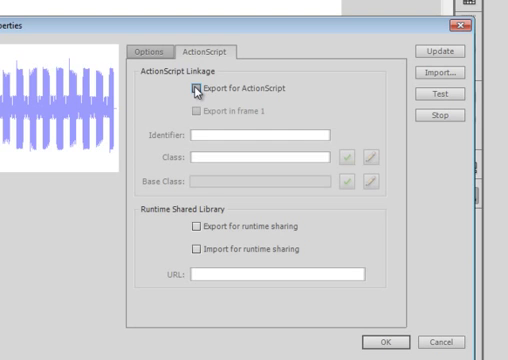
pyautogui.click(196, 88)
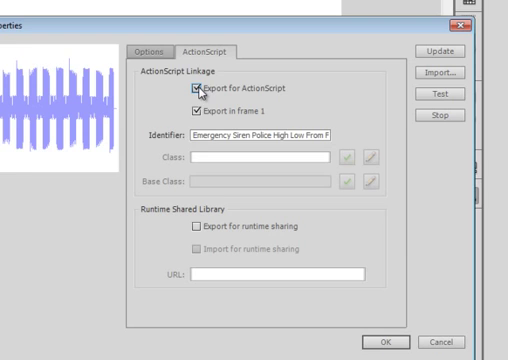
pyautogui.moveTo(196, 140)
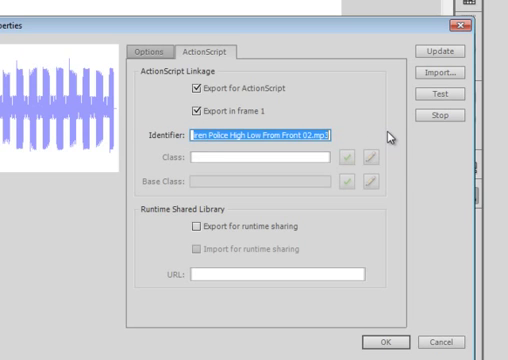
pyautogui.press('Delete')
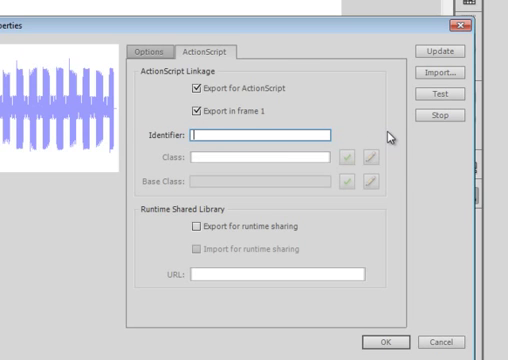
pyautogui.write('S')
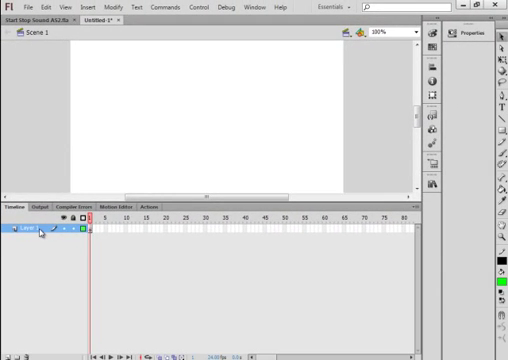
# Draw a small green rectangle at the upper left of the stage
pyautogui.rightClick(30, 232)
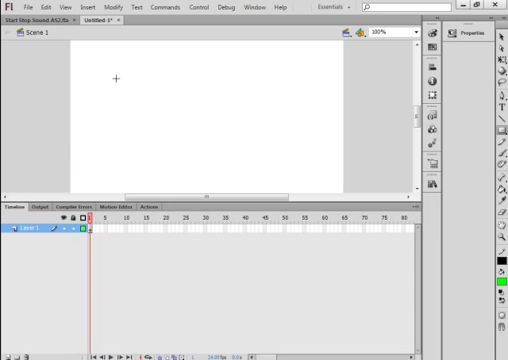
pyautogui.moveTo(112, 78); pyautogui.dragTo(132, 96)
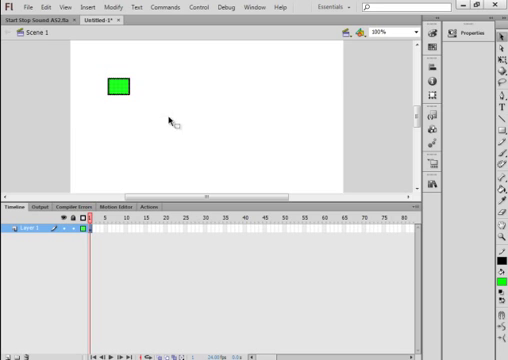
# Convert the green rectangle to a Button symbol named 'Star'
pyautogui.rightClick(120, 88)
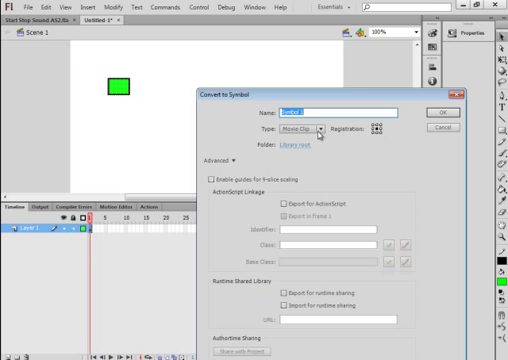
pyautogui.click(304, 128)
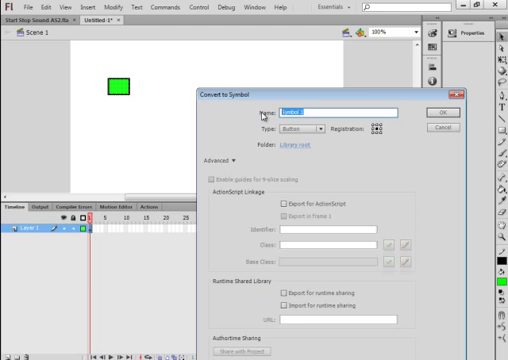
pyautogui.write('Start btn')
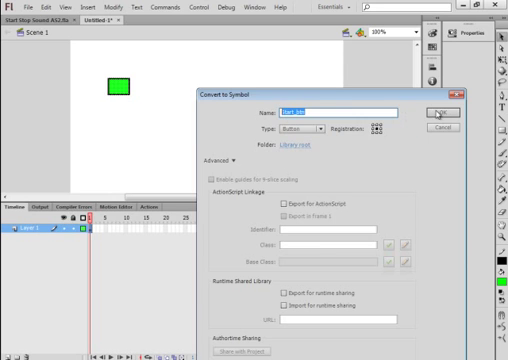
pyautogui.click(436, 112)
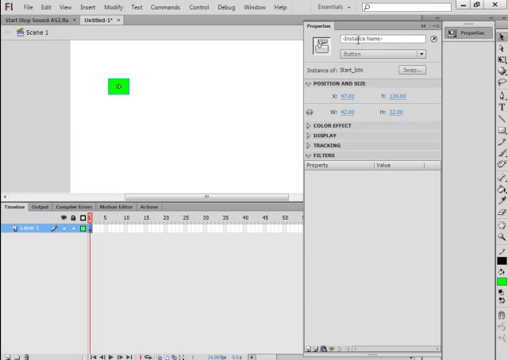
# Name the green button instance 'Start_btn' and type 'Button'
pyautogui.write('Start_btn')
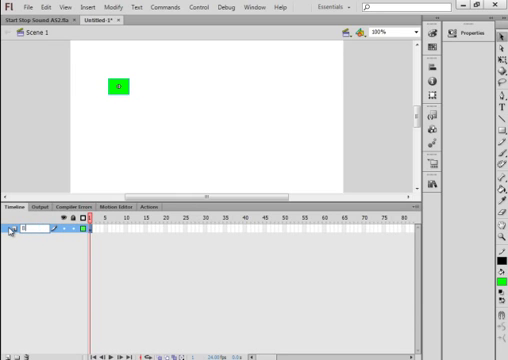
pyautogui.write('Buttons')
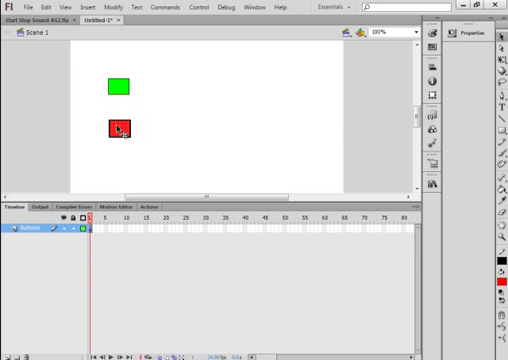
# Convert the red rectangle to a Button symbol named 'Stop'
pyautogui.rightClick(122, 128)
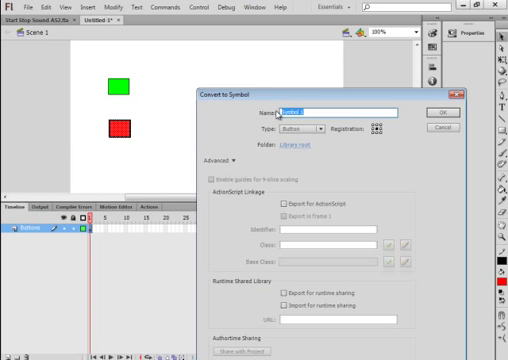
pyautogui.write('Stop')
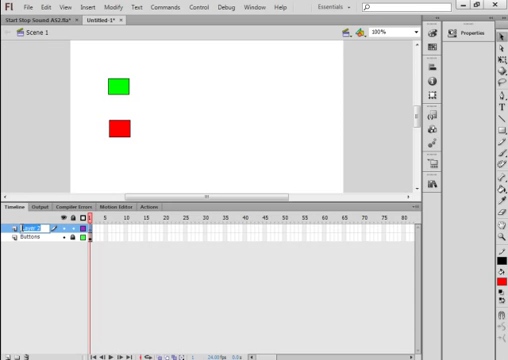
# Select frame 1 of the new layer above Buttons
pyautogui.doubleClick(30, 224)
pyautogui.write('AS')
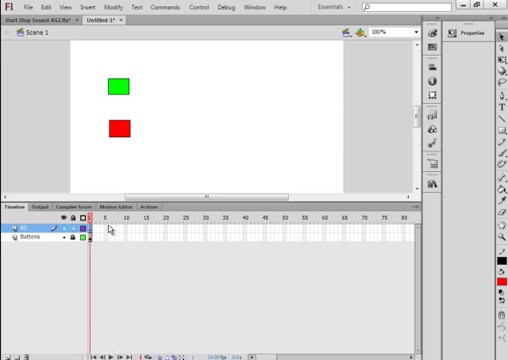
pyautogui.click(146, 204)
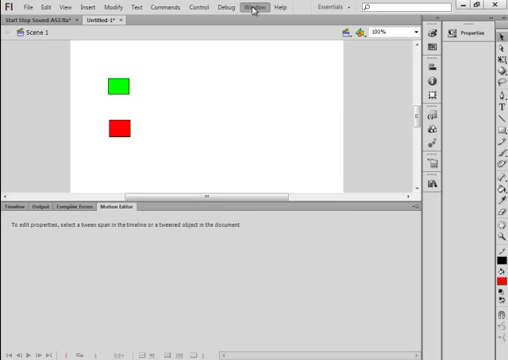
# Show the Actions panel via Window > Actions and dock it beside the Timeline
pyautogui.click(252, 8)
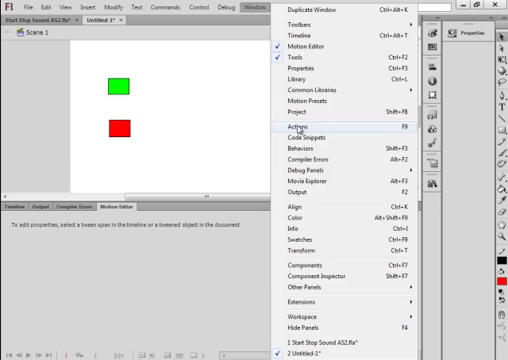
pyautogui.click(292, 128)
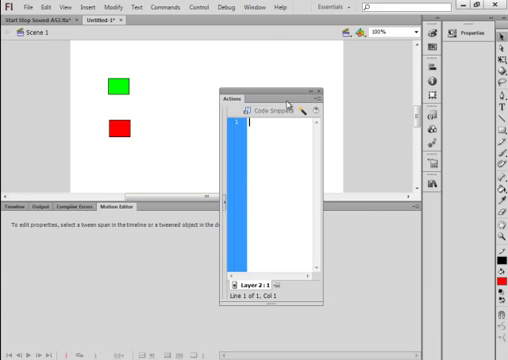
pyautogui.click(318, 100)
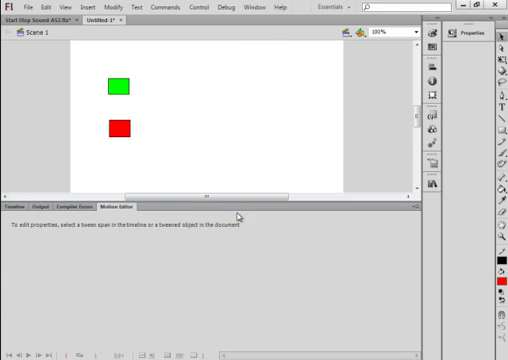
pyautogui.click(152, 206)
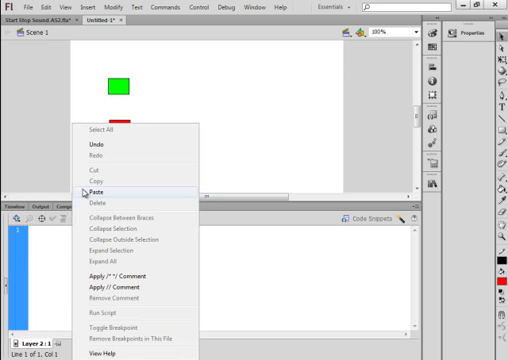
# Paste the code creating MySound as a new Sound and attaching the "Siren" sound
pyautogui.click(100, 188)
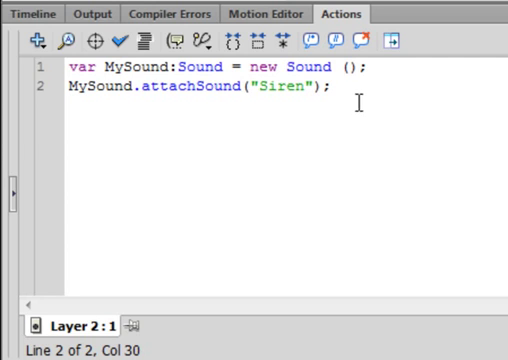
pyautogui.press('enter')
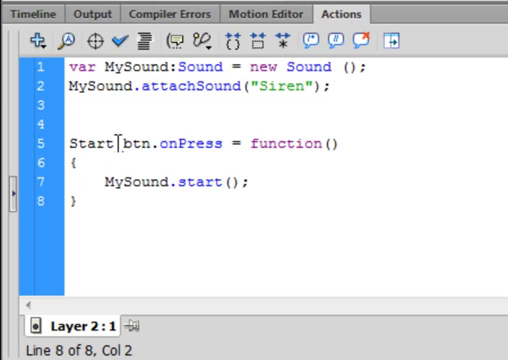
# Write the Start_btn.onPress handler calling MySound.start() and duplicate it for Stop_btn
pyautogui.write('_')
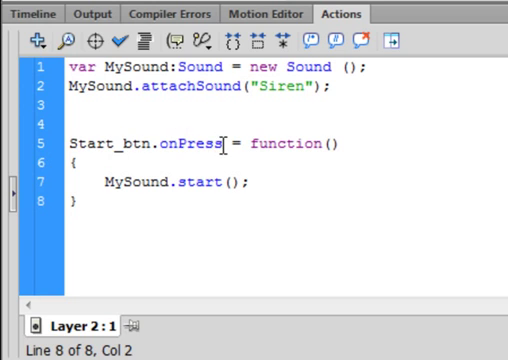
pyautogui.doubleClick(192, 144)
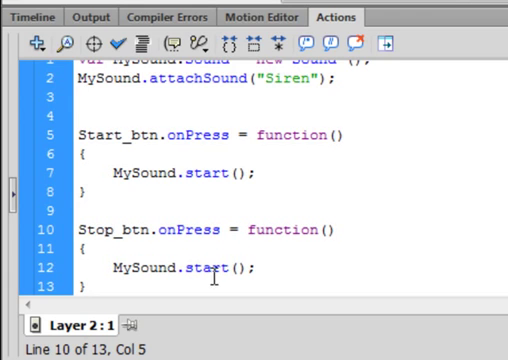
pyautogui.doubleClick(204, 270)
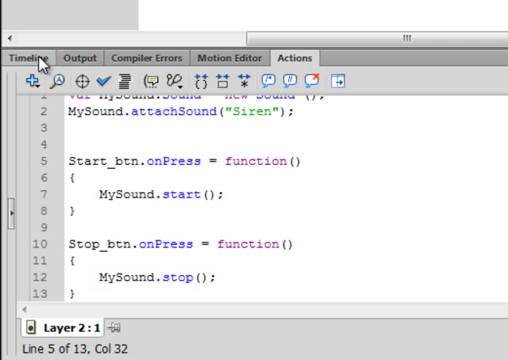
# Return to the stage and select the red button
pyautogui.click(28, 56)
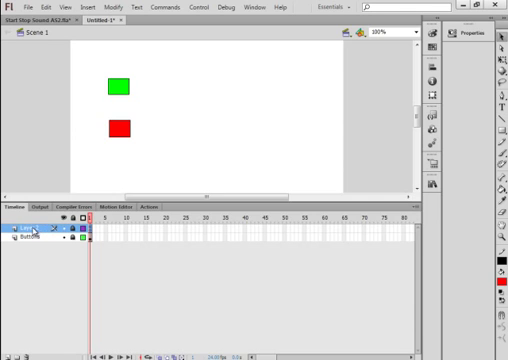
pyautogui.doubleClick(28, 228)
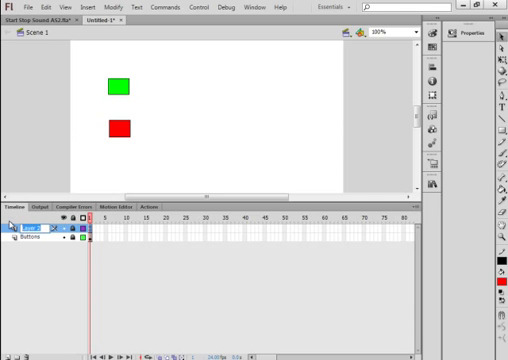
pyautogui.doubleClick(30, 220)
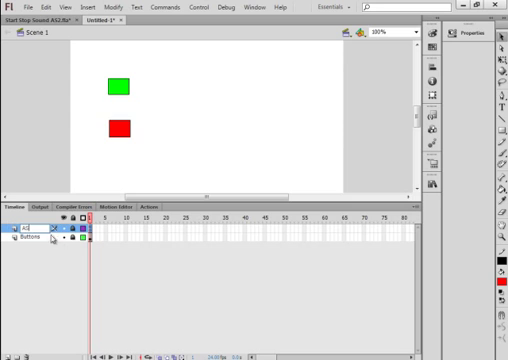
pyautogui.click(122, 128)
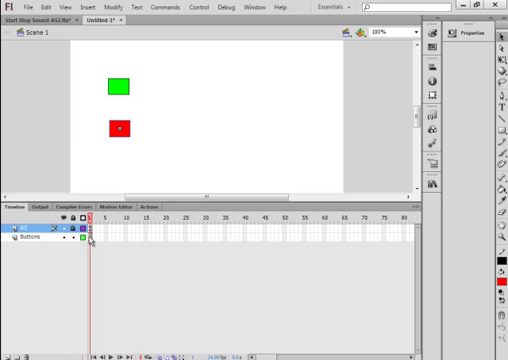
pyautogui.click(120, 128)
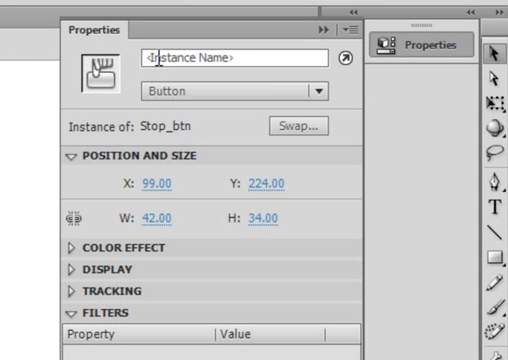
# Enter Stop_btn as the red button's instance name in the Properties panel
pyautogui.click(232, 56)
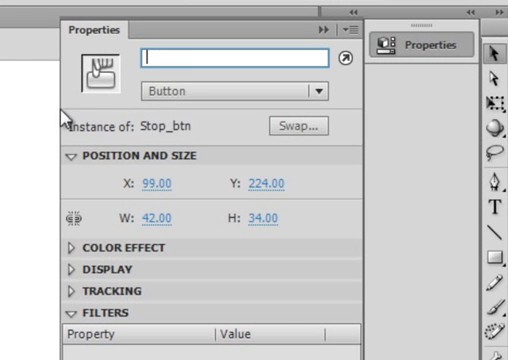
pyautogui.write('S')
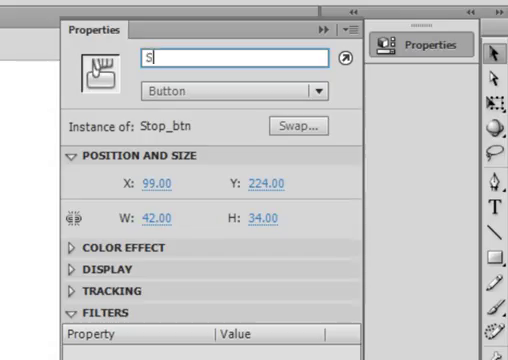
pyautogui.write('top')
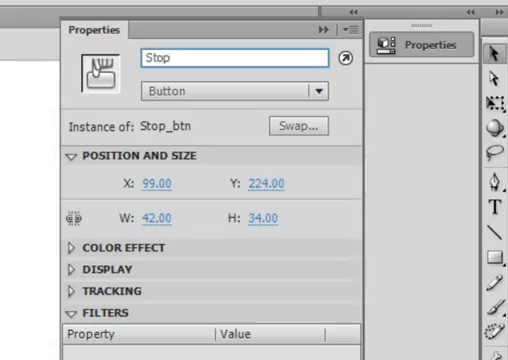
pyautogui.write('_')
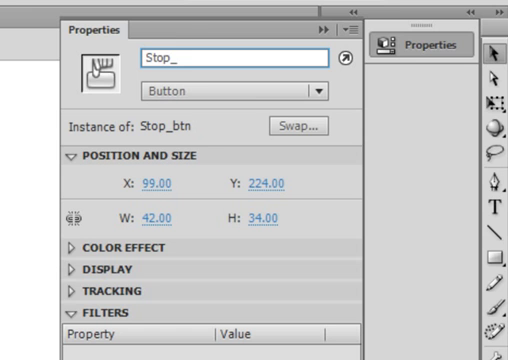
pyautogui.write('btn')
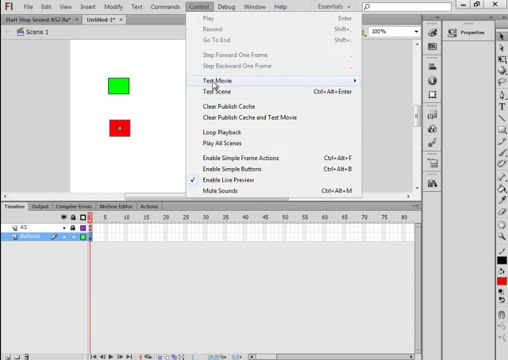
# Run Test Movie to open the SWF preview with the two buttons
pyautogui.click(216, 76)
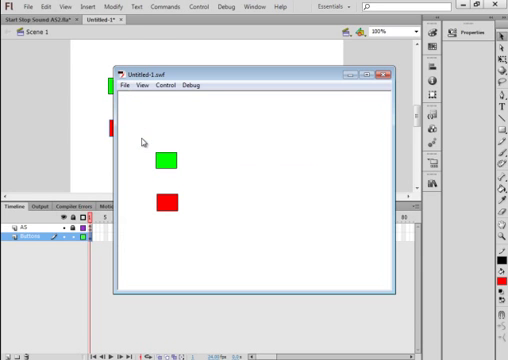
pyautogui.moveTo(312, 112)
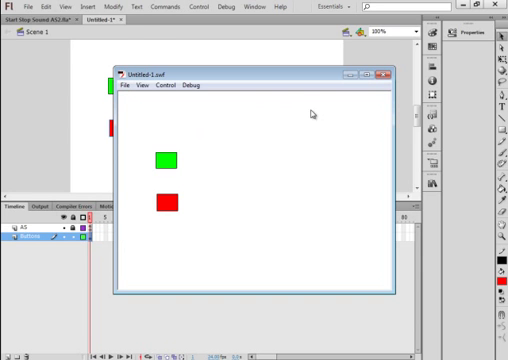